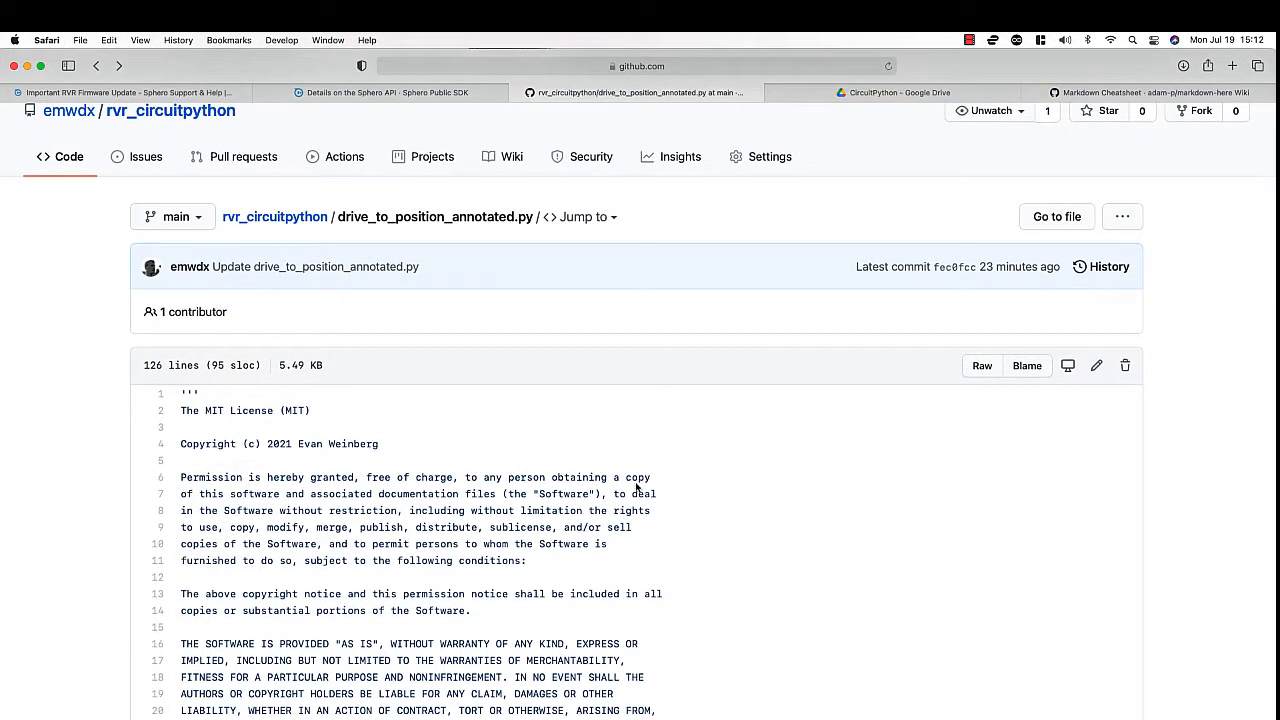
{"action": "mouse_move", "coordinate": [336, 216]}
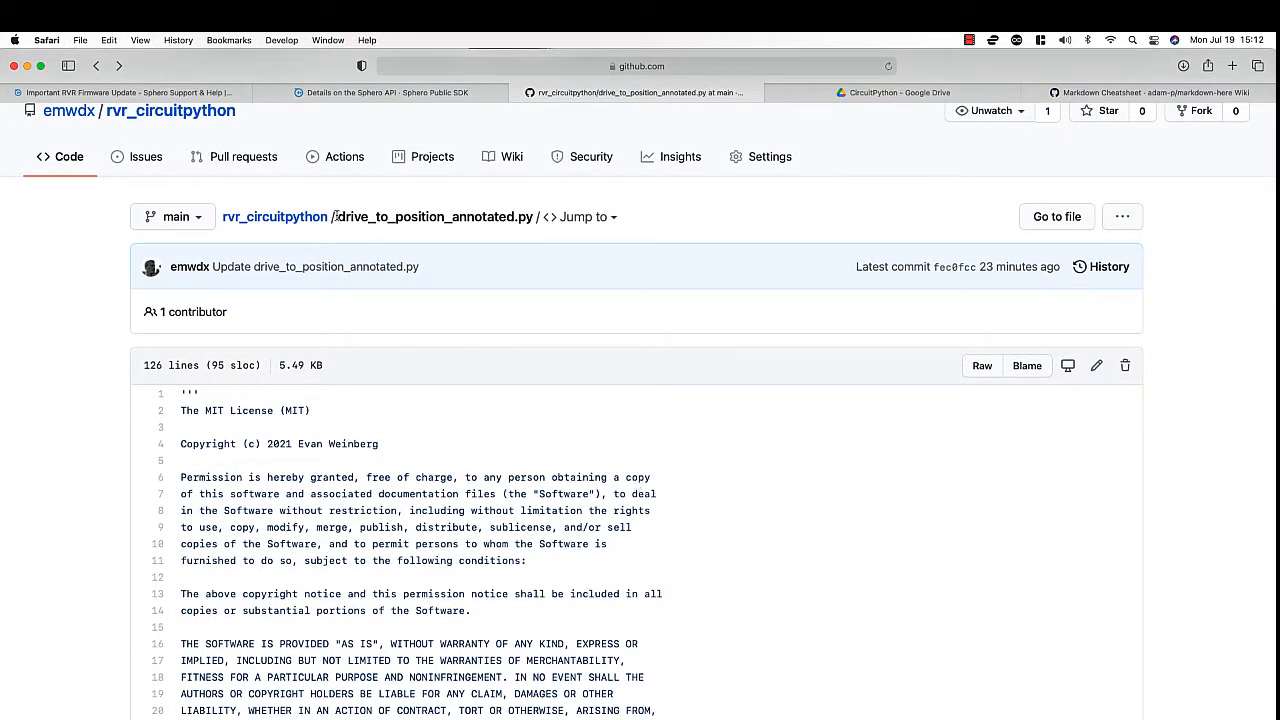
- Select drive_to_position_annotated.py in GitHub's breadcrumb, then bring up the CIRCUITPY drive window
{"action": "double_click", "coordinate": [435, 217]}
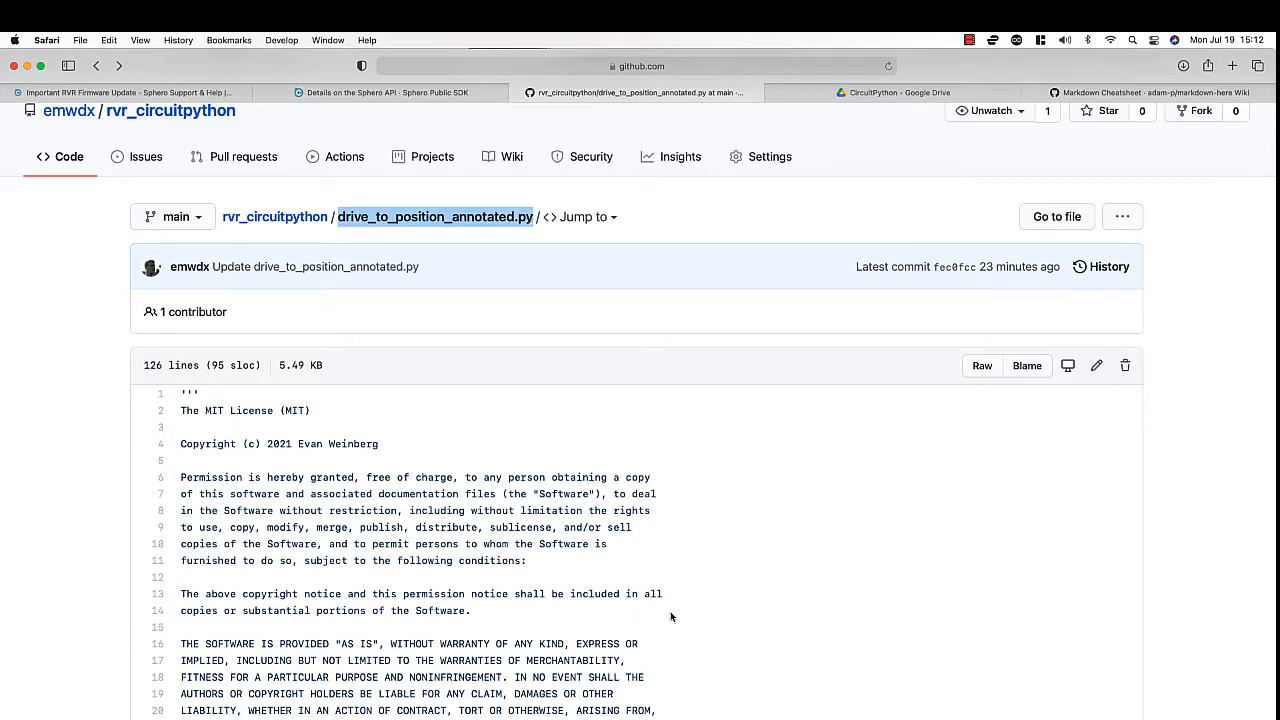
{"action": "left_click", "coordinate": [982, 365]}
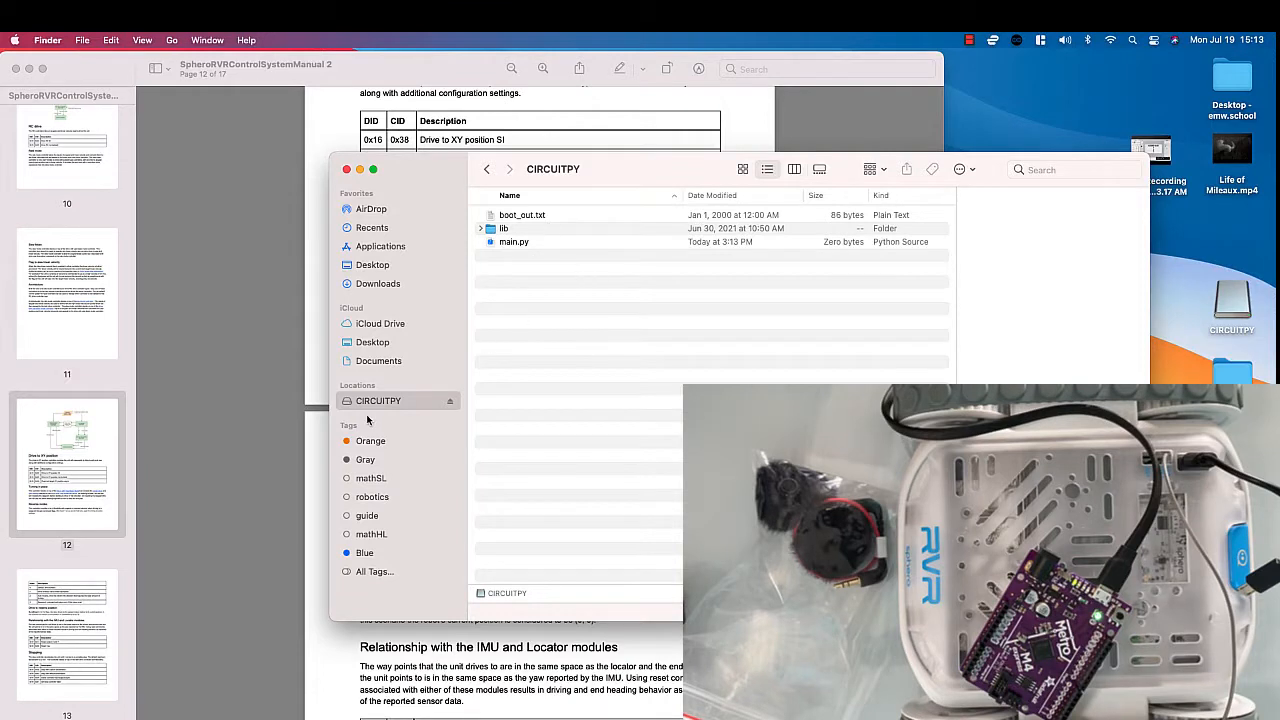
{"action": "mouse_move", "coordinate": [390, 408]}
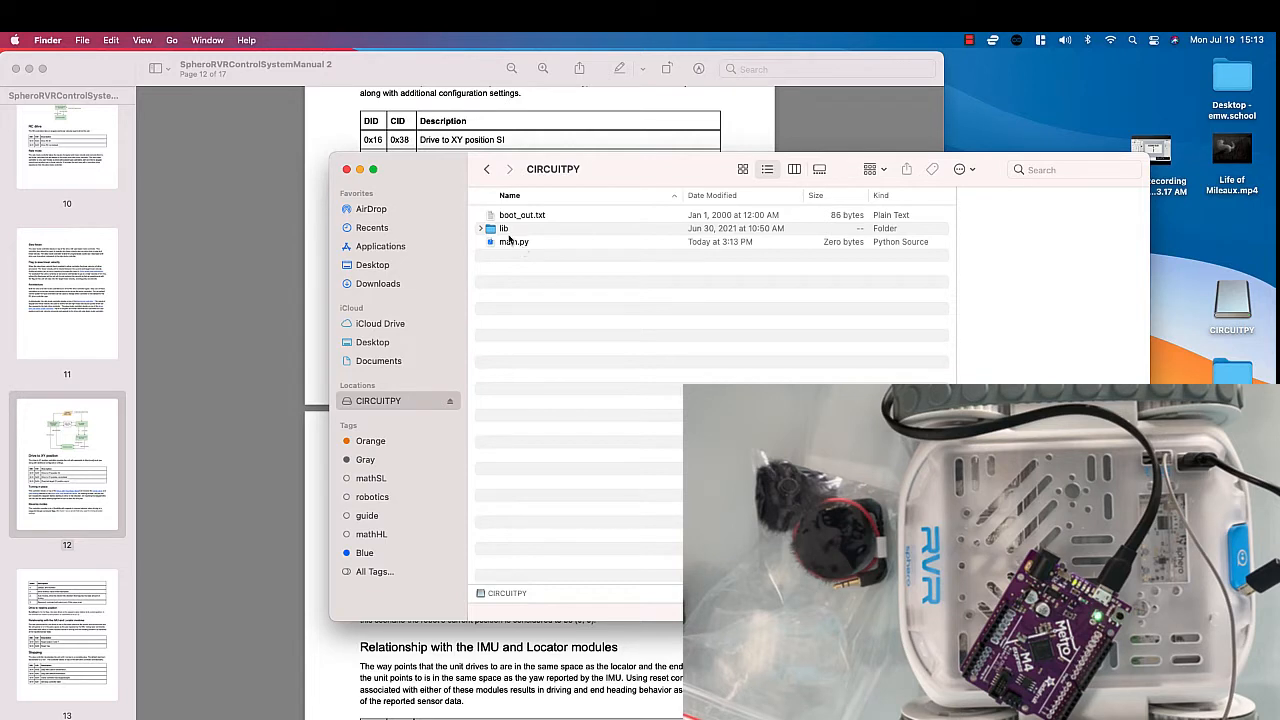
- Open CIRCUITPY's main.py with Atom from its Open With menu
{"action": "left_click", "coordinate": [513, 242]}
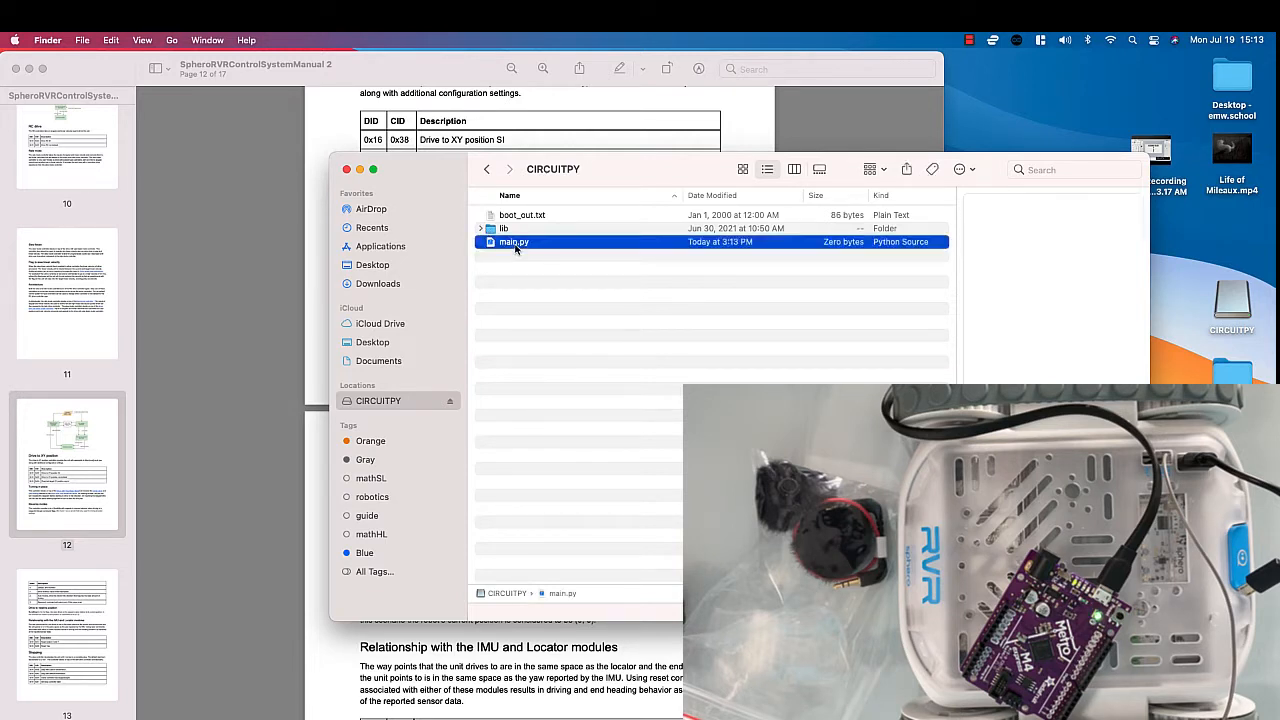
{"action": "right_click", "coordinate": [513, 242]}
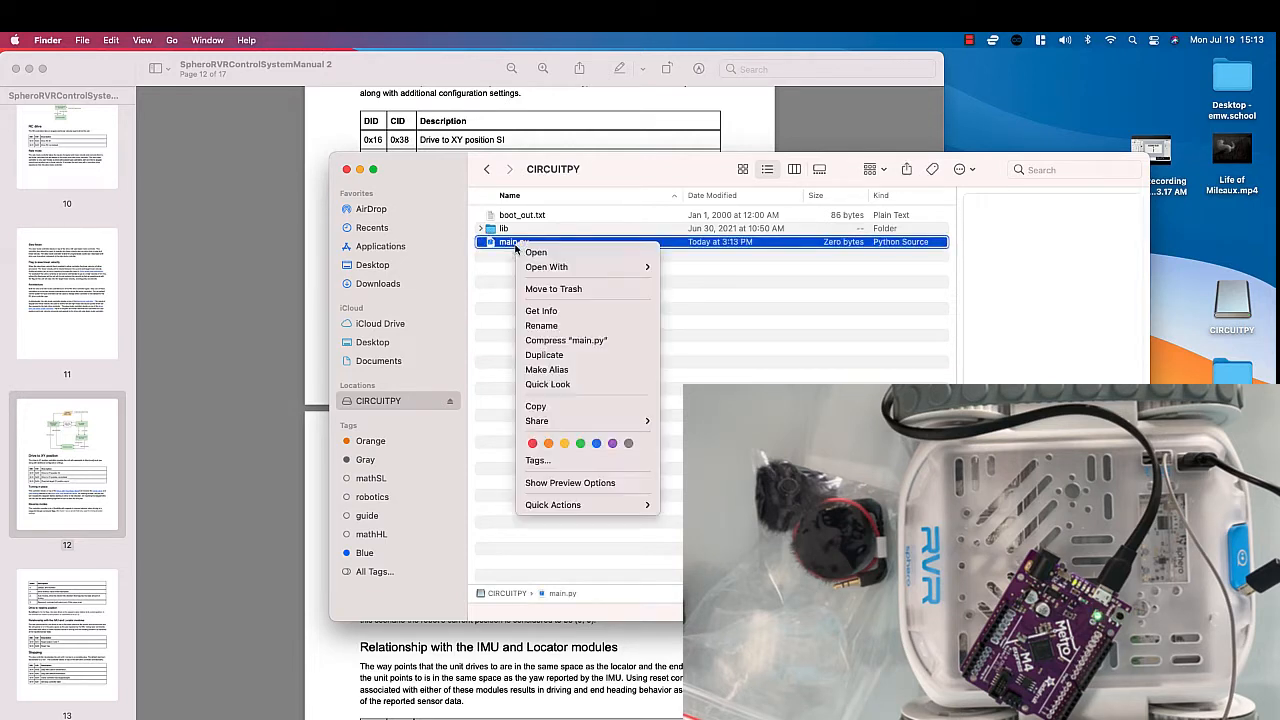
{"action": "left_click", "coordinate": [684, 287]}
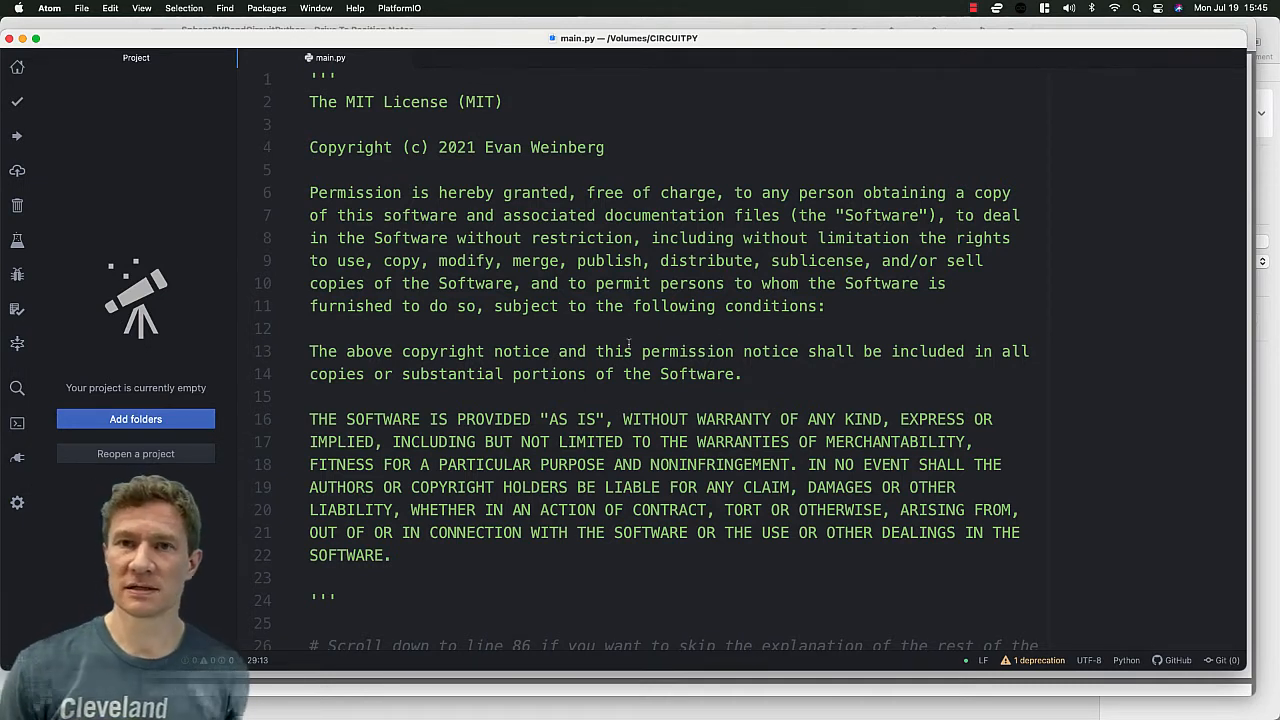
- Scroll main.py through its import statements and UART setup
{"action": "scroll", "scroll_direction": "down", "scroll_amount": 3}
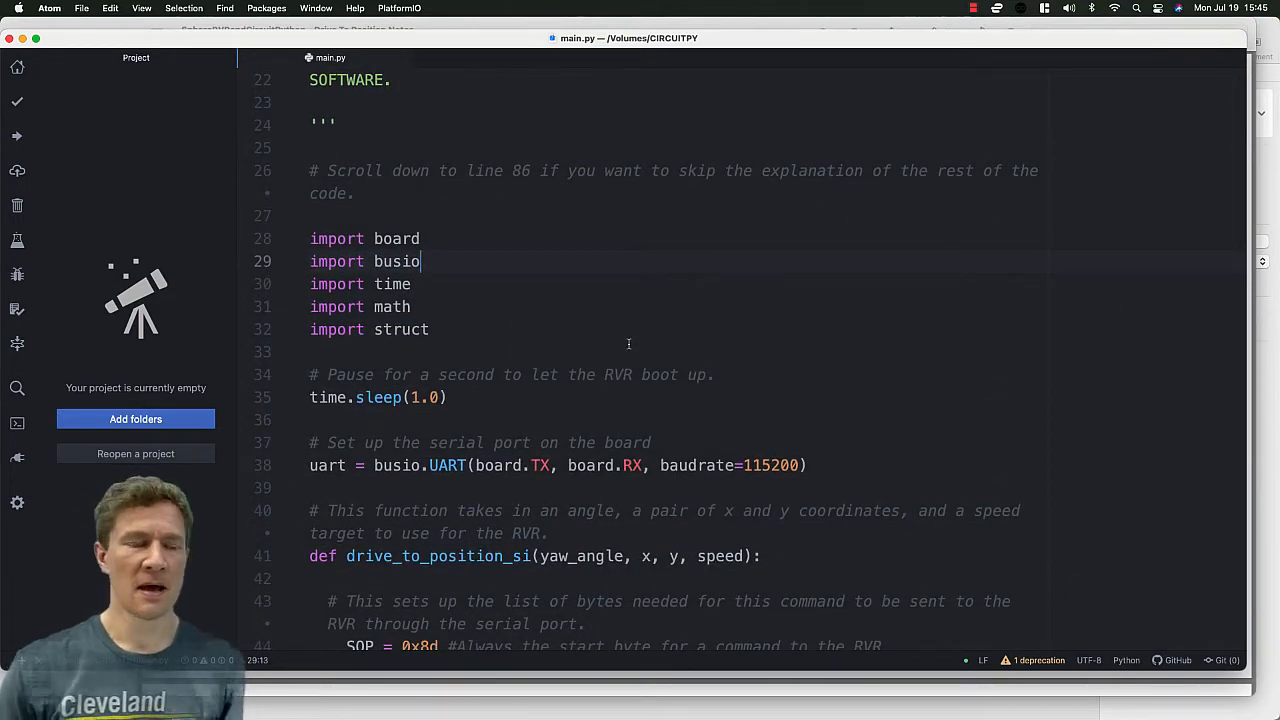
{"action": "scroll", "scroll_direction": "down", "scroll_amount": 3}
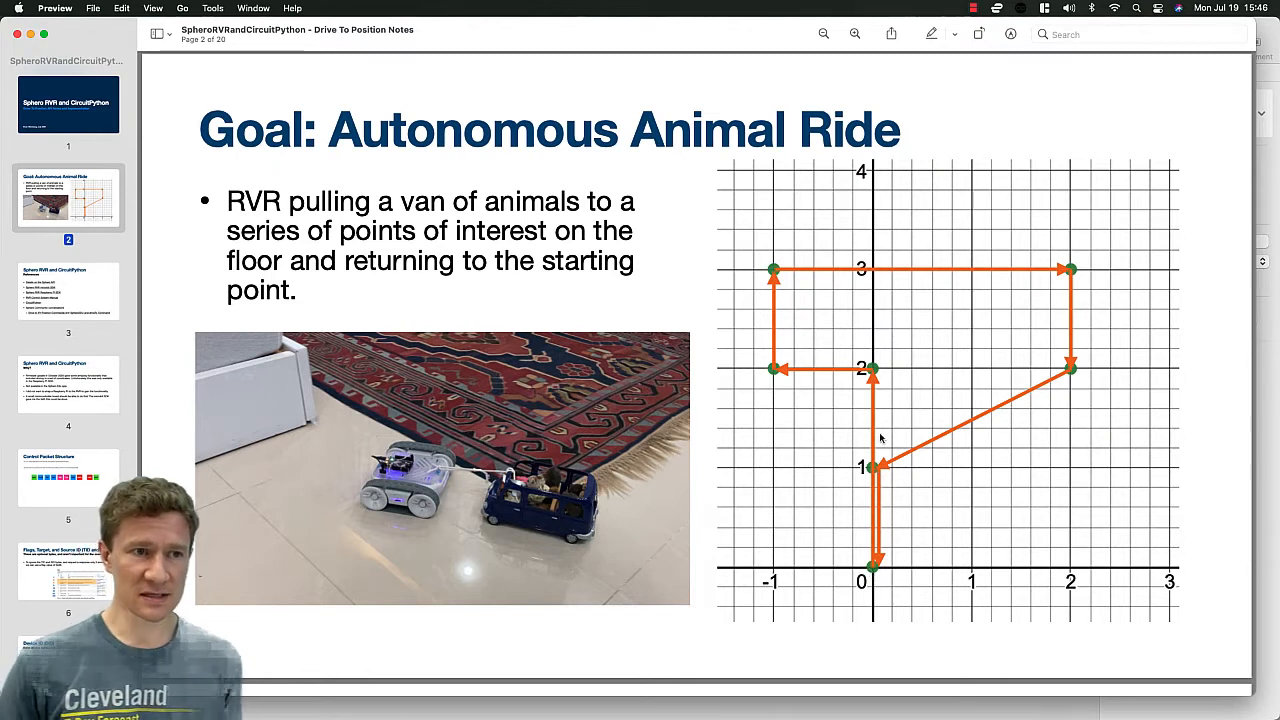
{"action": "mouse_move", "coordinate": [1012, 423]}
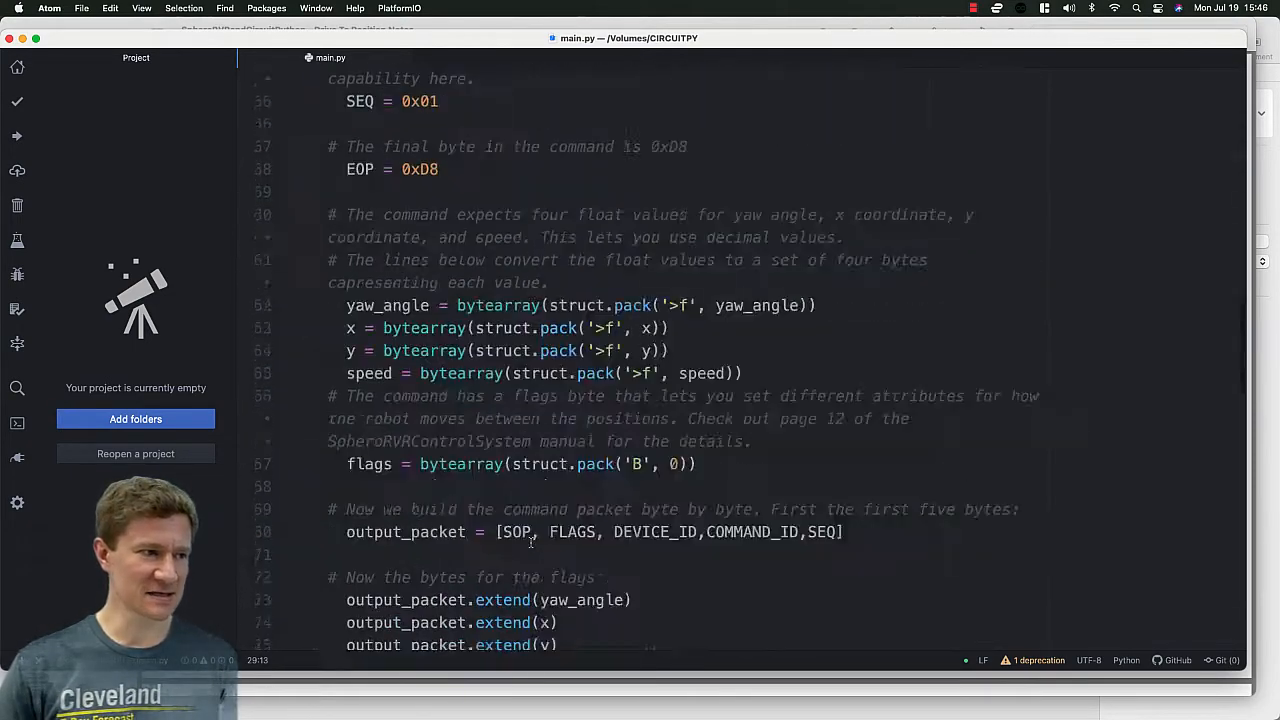
- Scroll main.py down to the SPEED, TILE_WIDTH and COORDINATES settings around lines 88–100
{"action": "scroll", "scroll_direction": "down", "scroll_amount": 3}
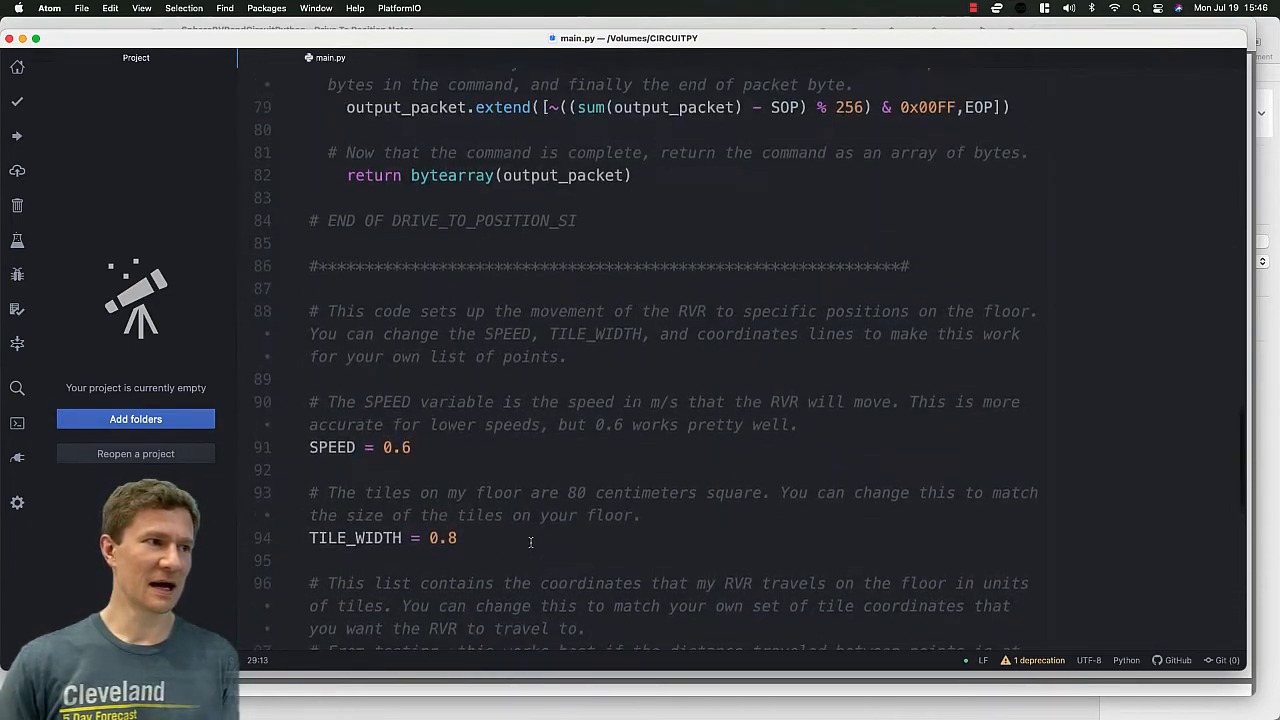
{"action": "scroll", "scroll_direction": "down", "scroll_amount": 3}
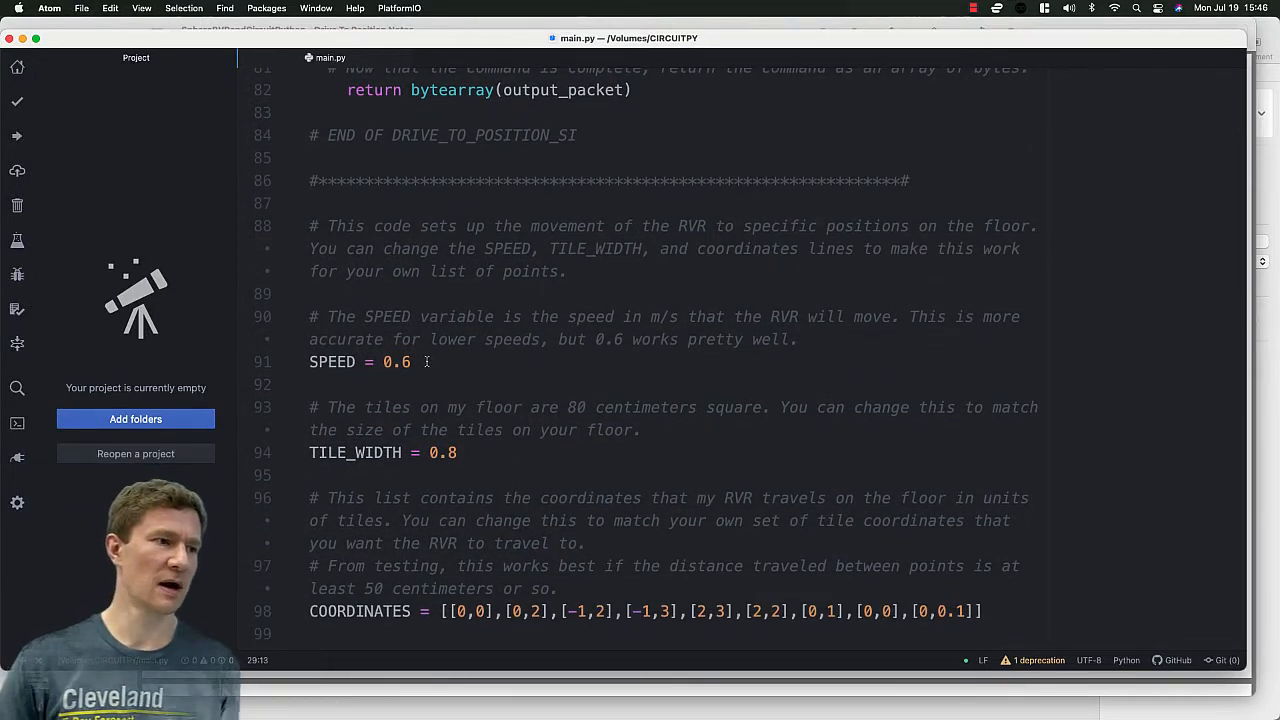
{"action": "scroll", "scroll_direction": "down", "scroll_amount": 3}
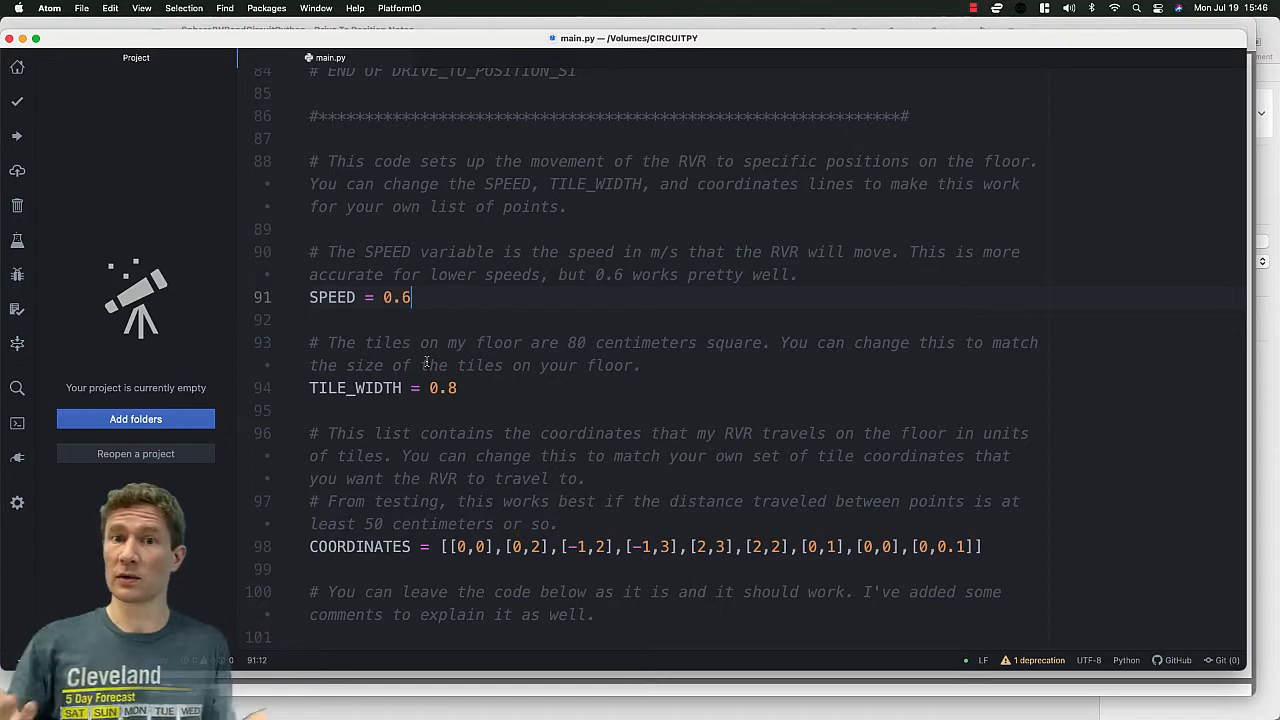
{"action": "scroll", "scroll_direction": "down", "scroll_amount": 3}
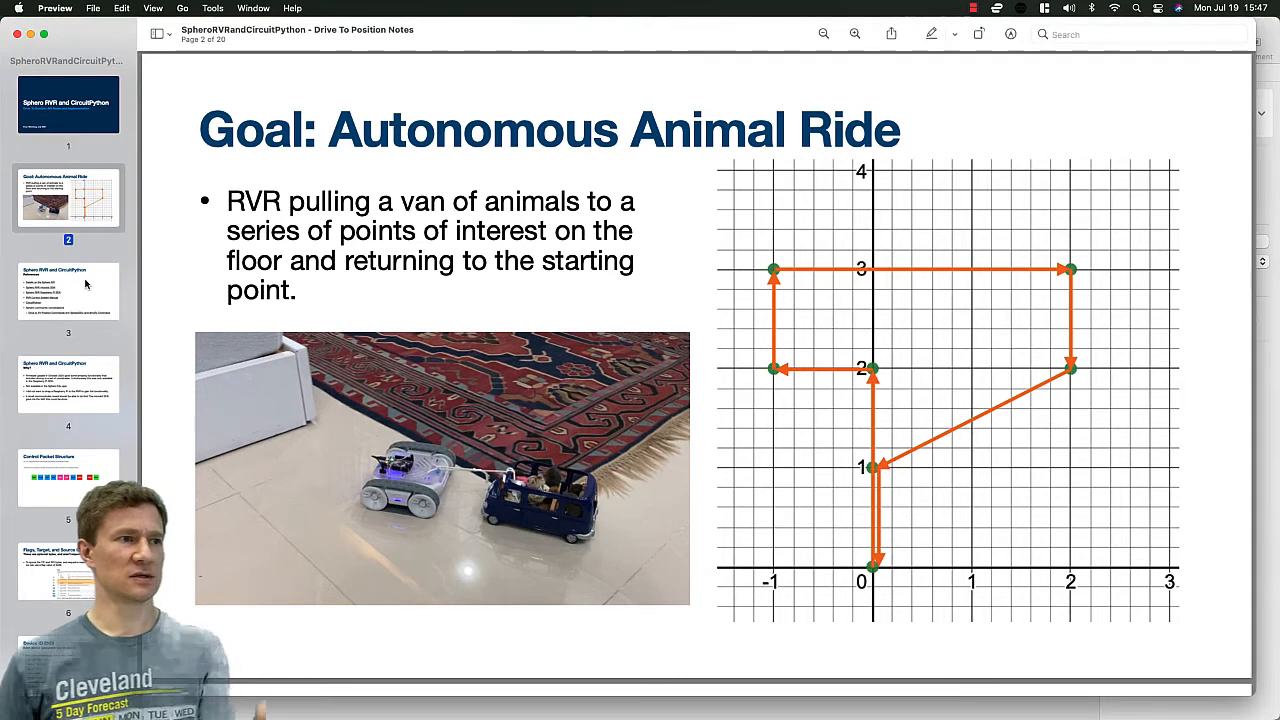
- View the References and Control Packet Structure slides, then scroll the thumbnail sidebar toward page 14
{"action": "left_click", "coordinate": [68, 291]}
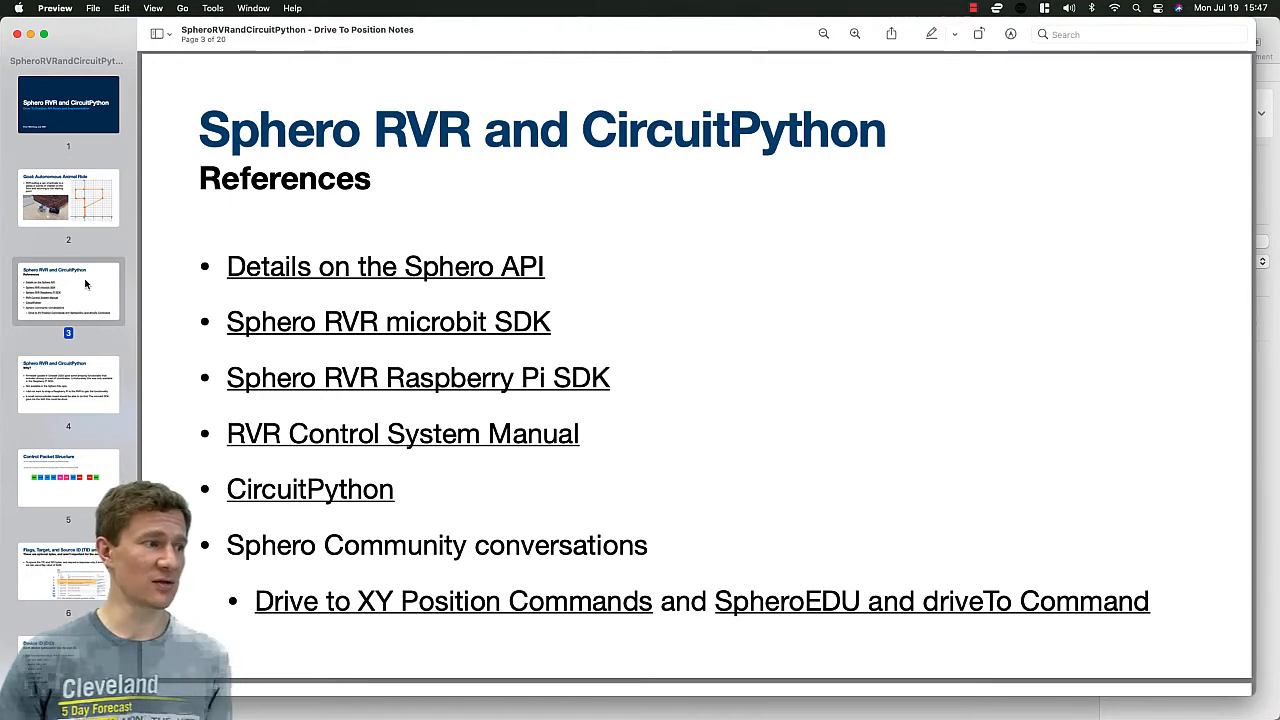
{"action": "left_click", "coordinate": [68, 477]}
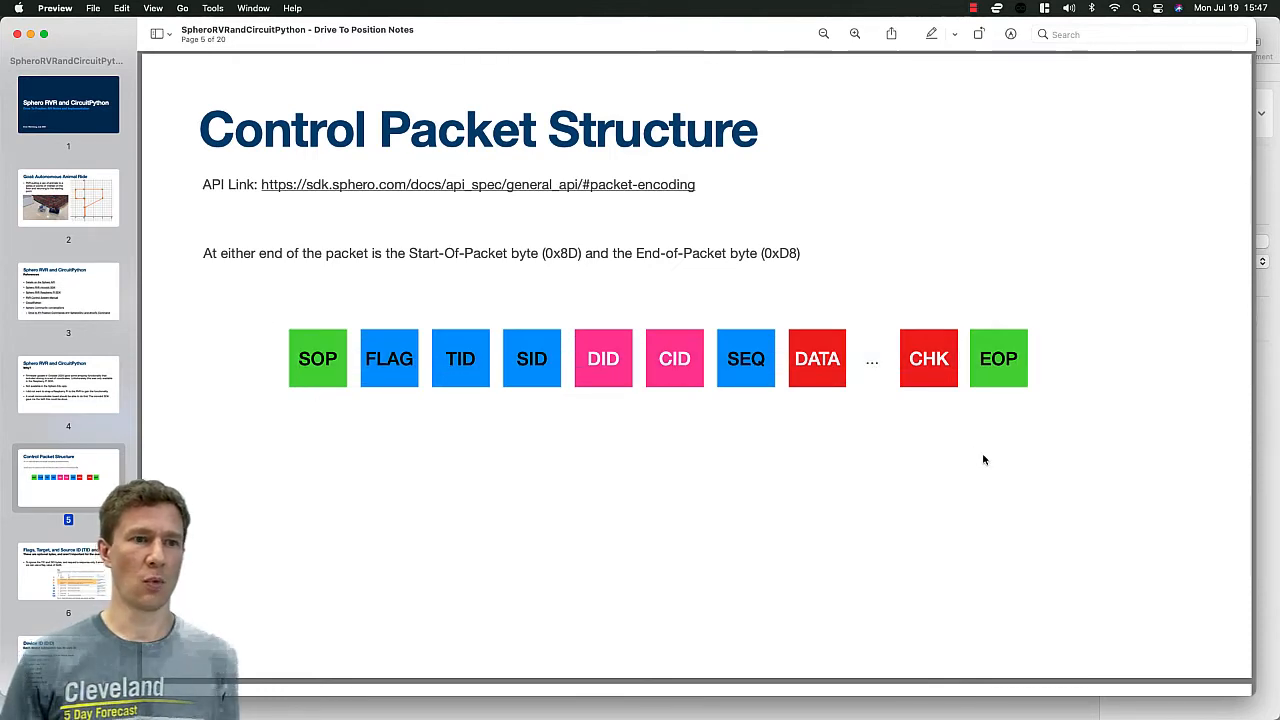
{"action": "mouse_move", "coordinate": [374, 393]}
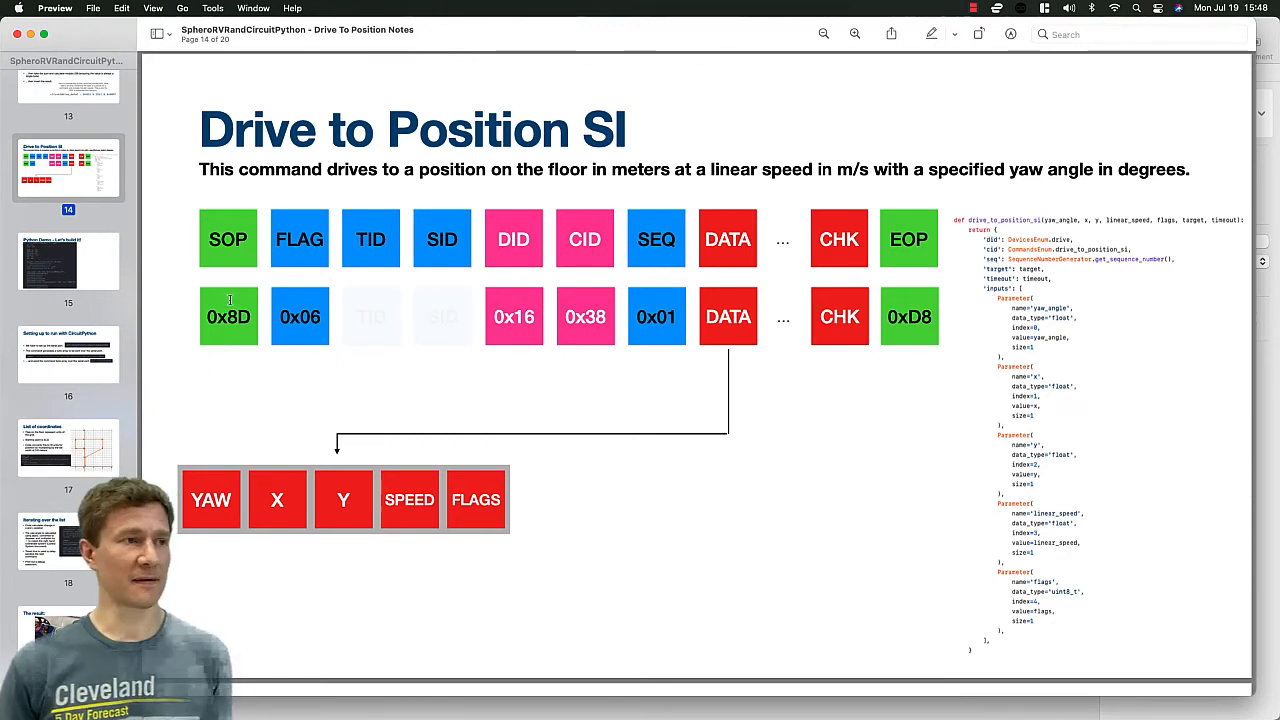
{"action": "scroll", "scroll_direction": "down", "scroll_amount": 3}
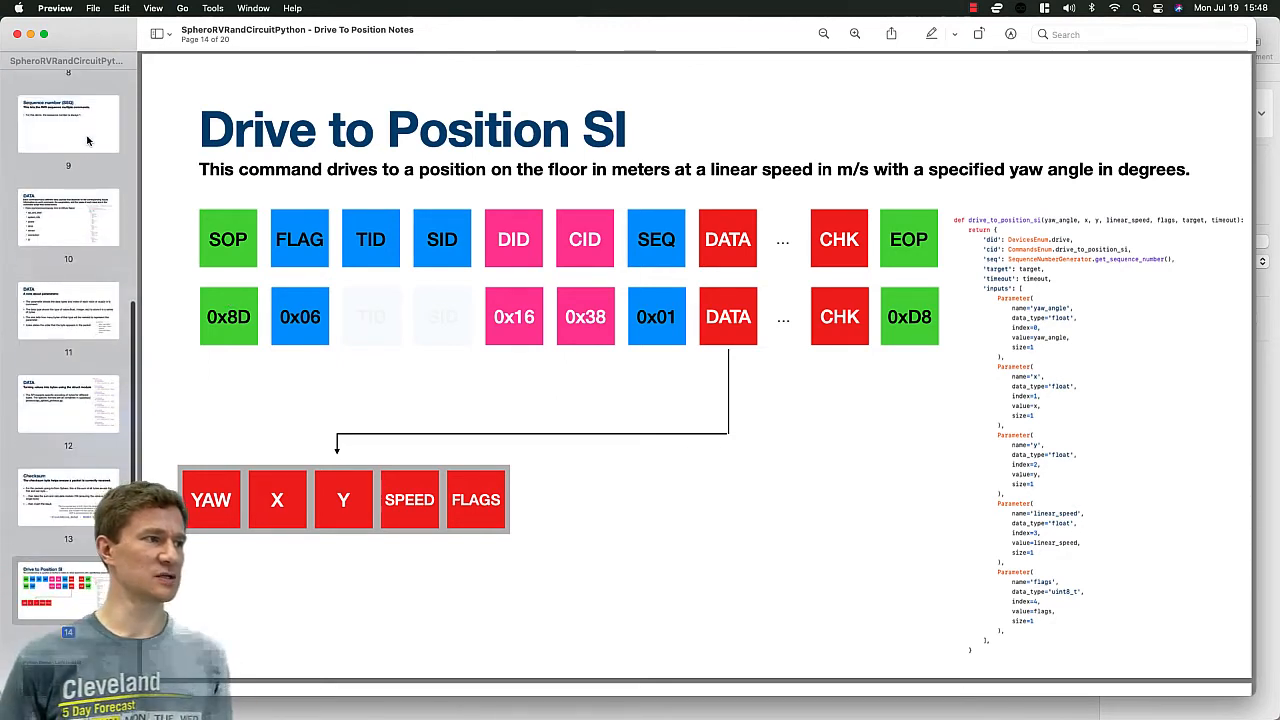